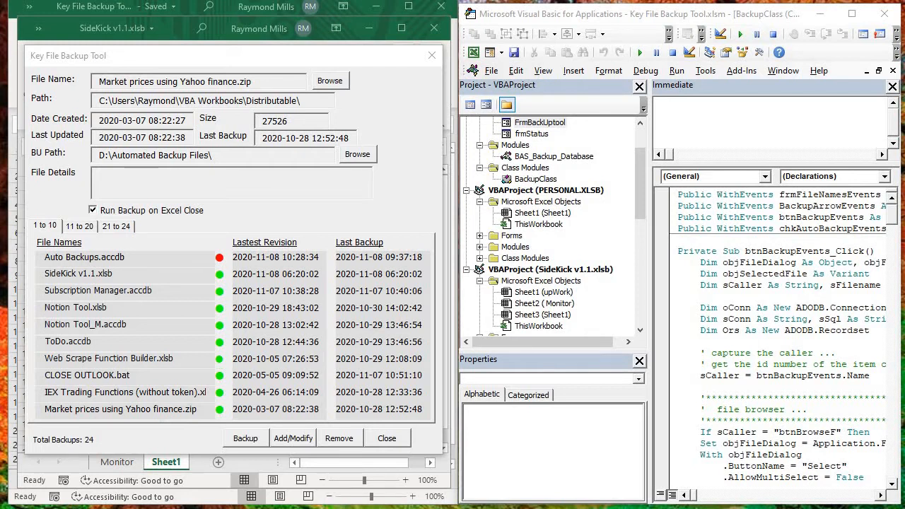
Browse for a different file to track for backup.
click(97, 291)
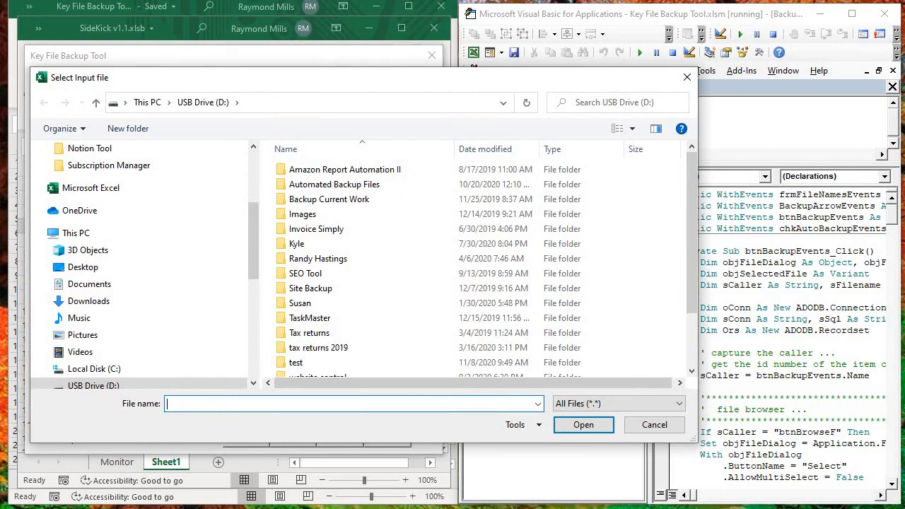
Navigate to Local Disk (C:) and into the Bid Tool Template folder to pick Bid_template.docm.
click(76, 232)
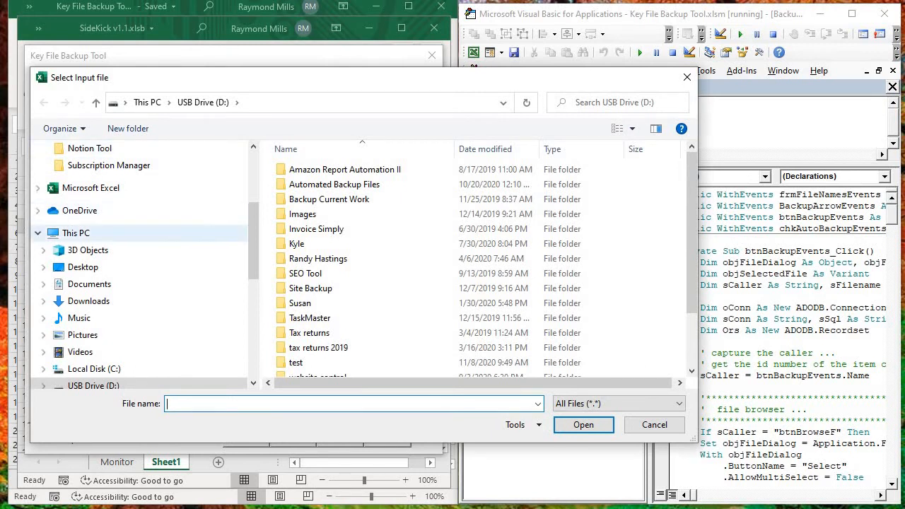
click(93, 367)
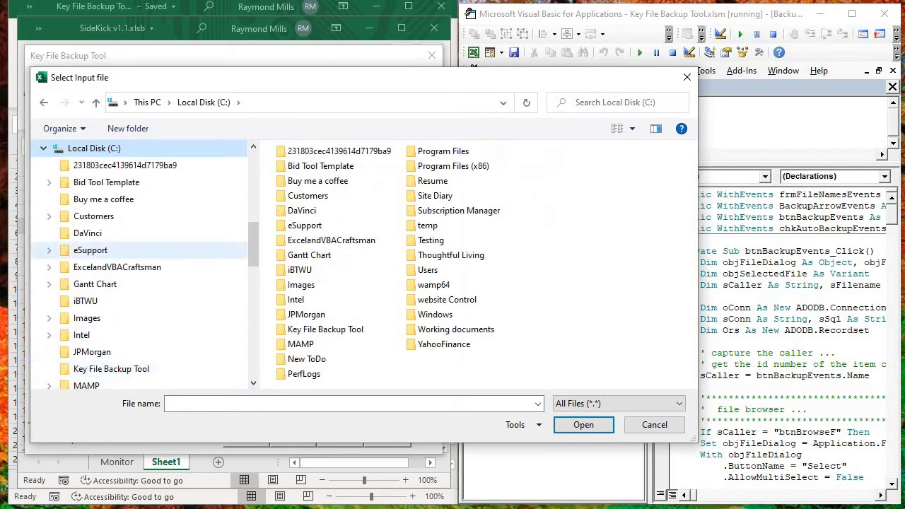
click(106, 183)
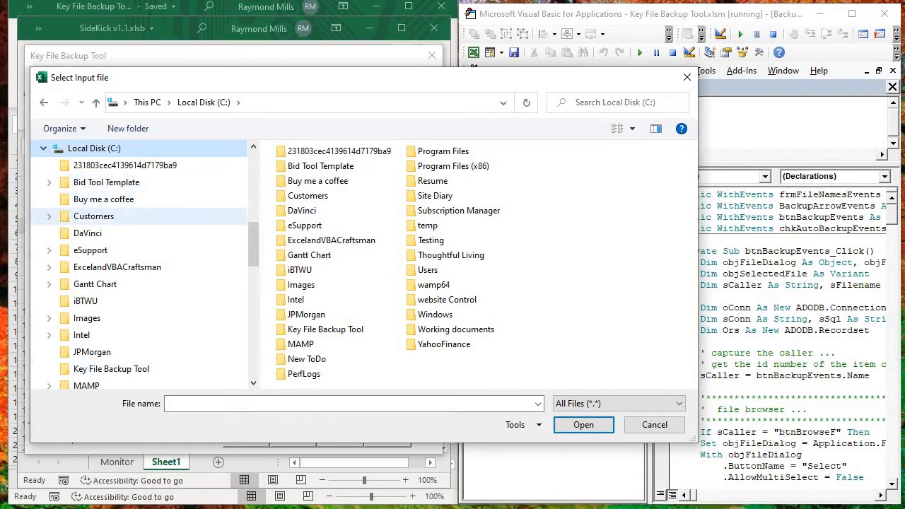
mouse_move(308, 195)
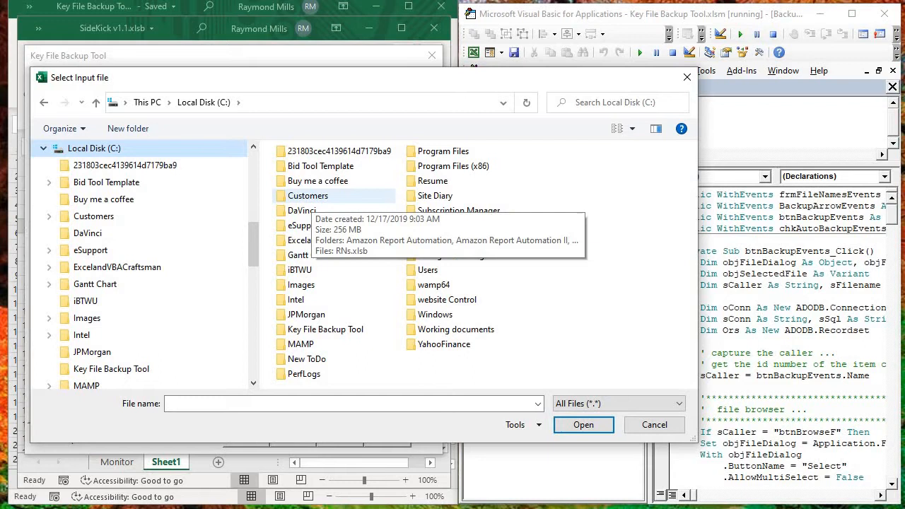
click(305, 224)
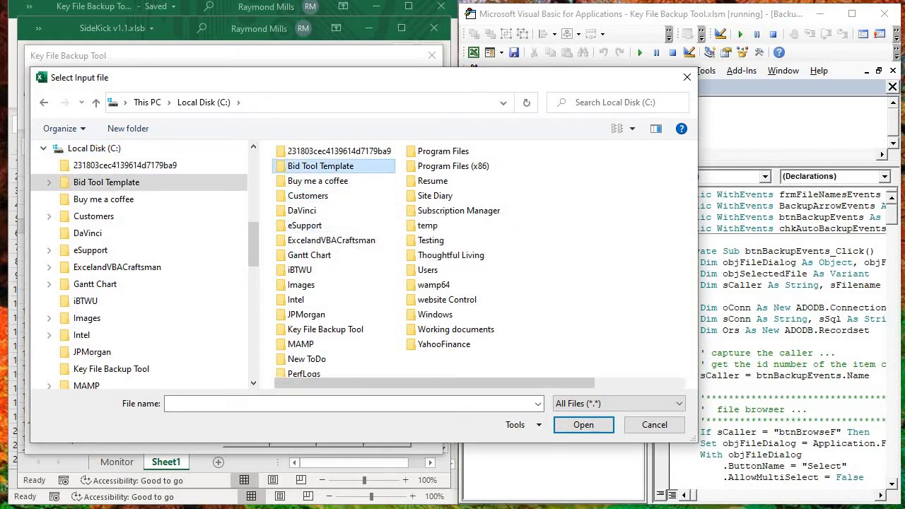
double_click(321, 165)
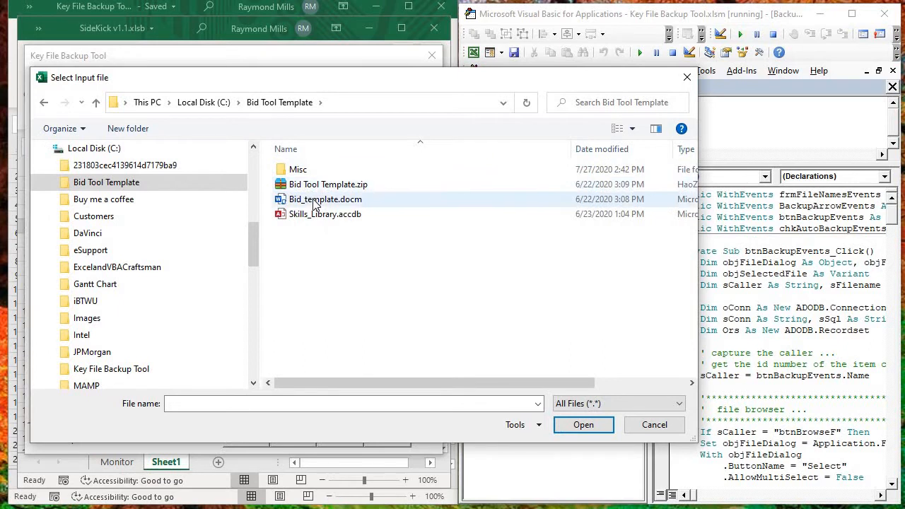
mouse_move(314, 203)
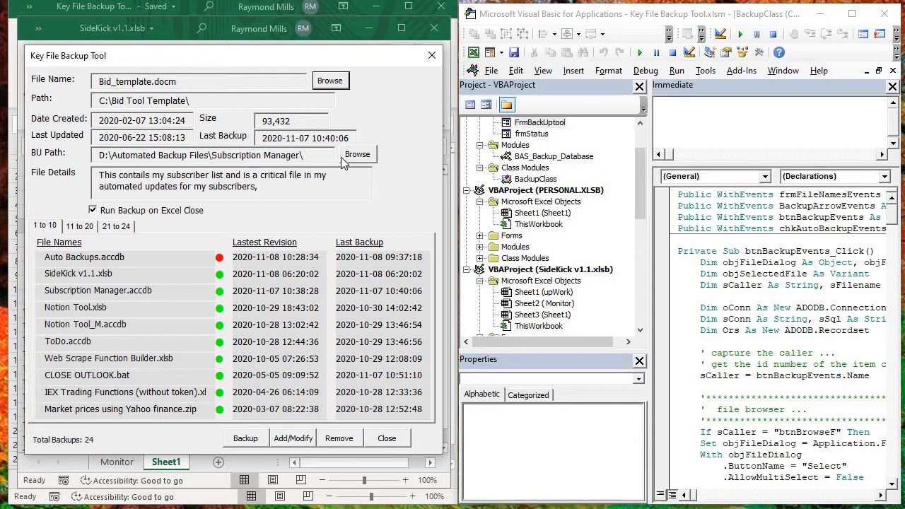
Set the backup path to D:\Automated Backup Files\ on the USB drive.
click(358, 154)
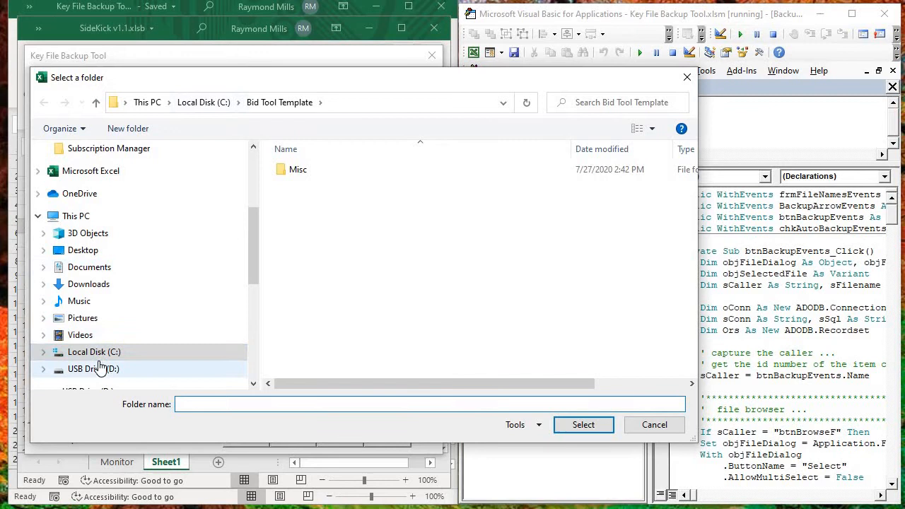
click(93, 367)
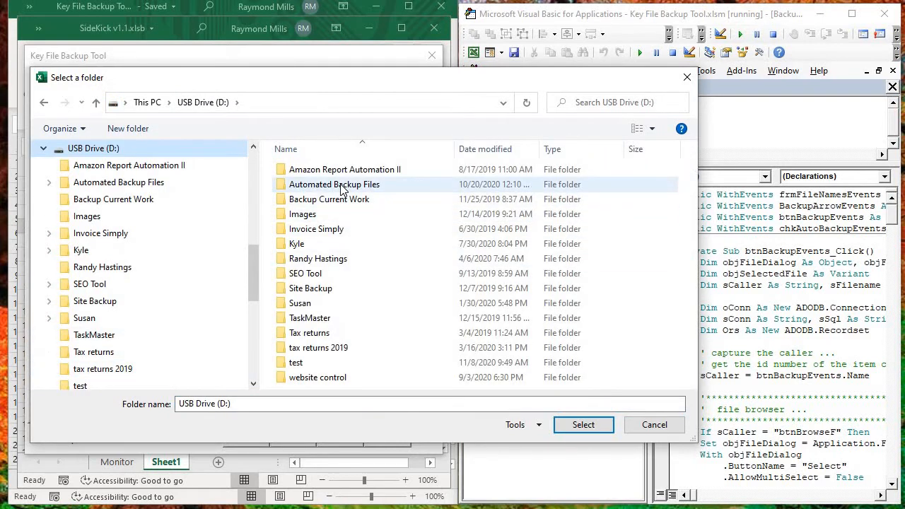
double_click(333, 184)
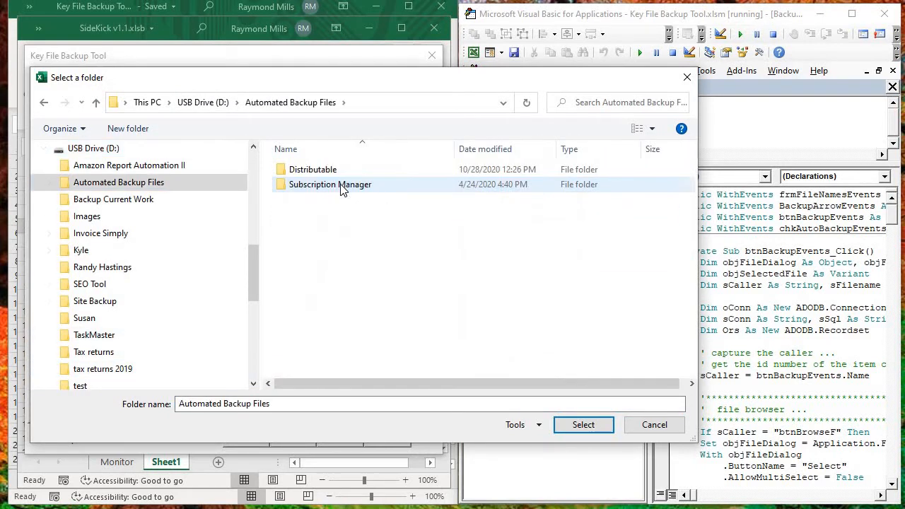
click(582, 424)
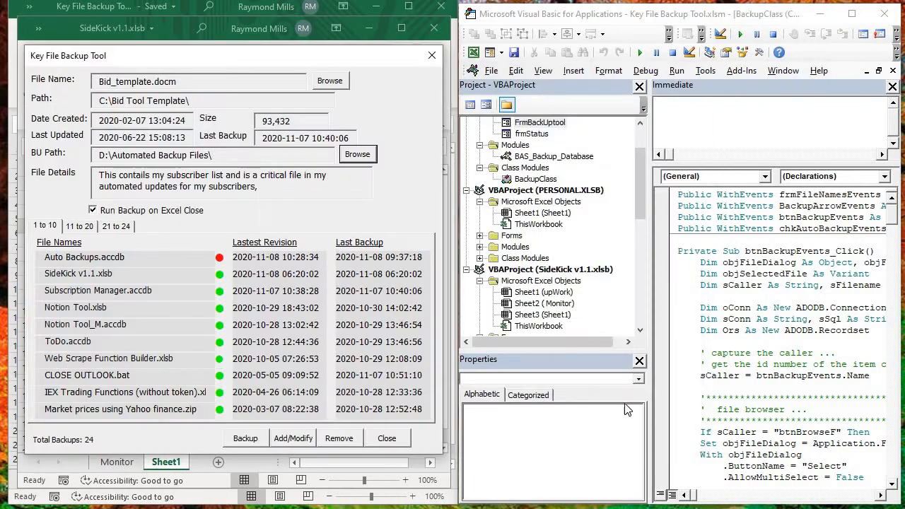
Replace the file description with "something ...".
click(260, 187)
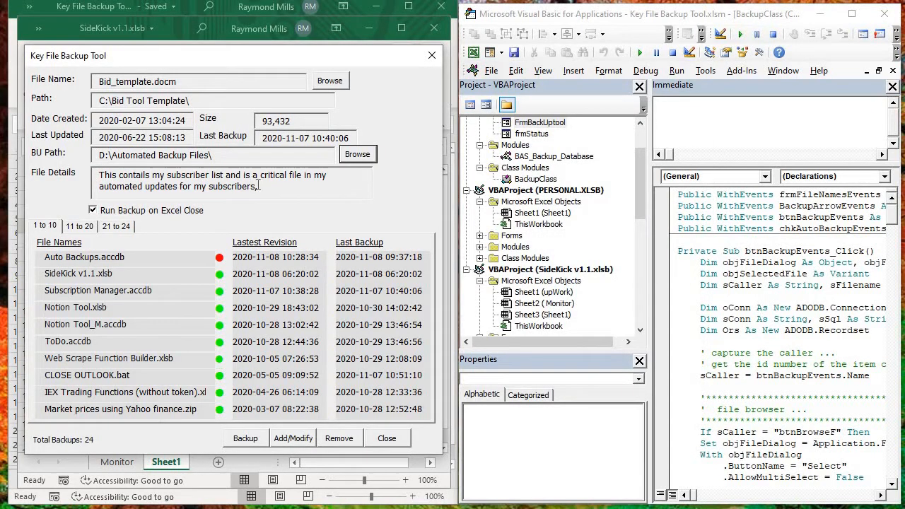
triple_click(212, 176)
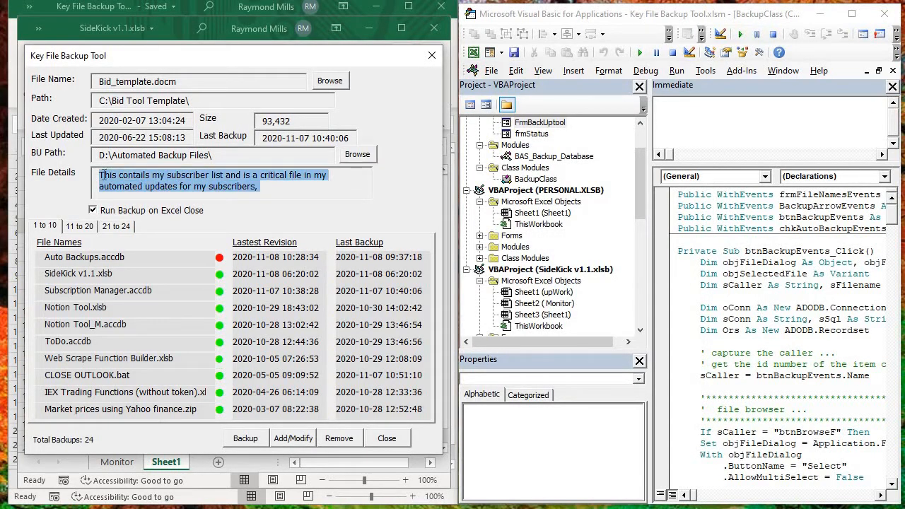
text(someth)
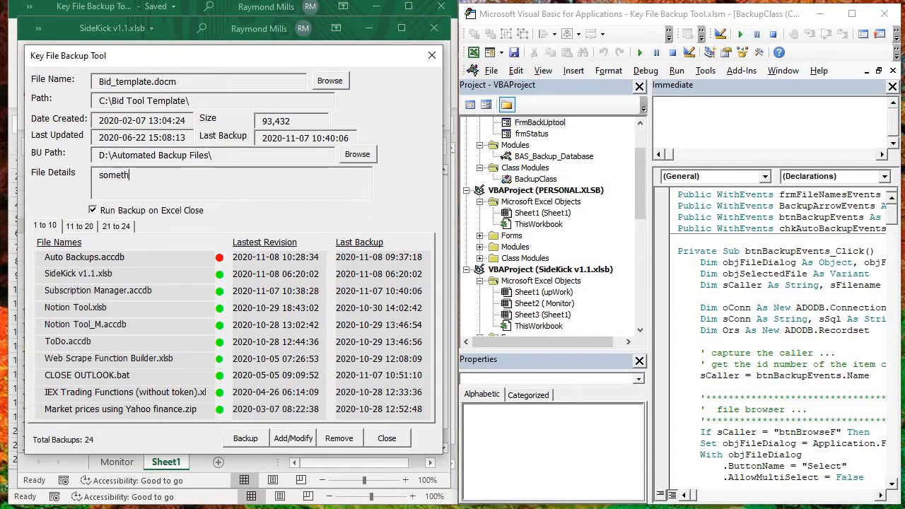
text(ing)
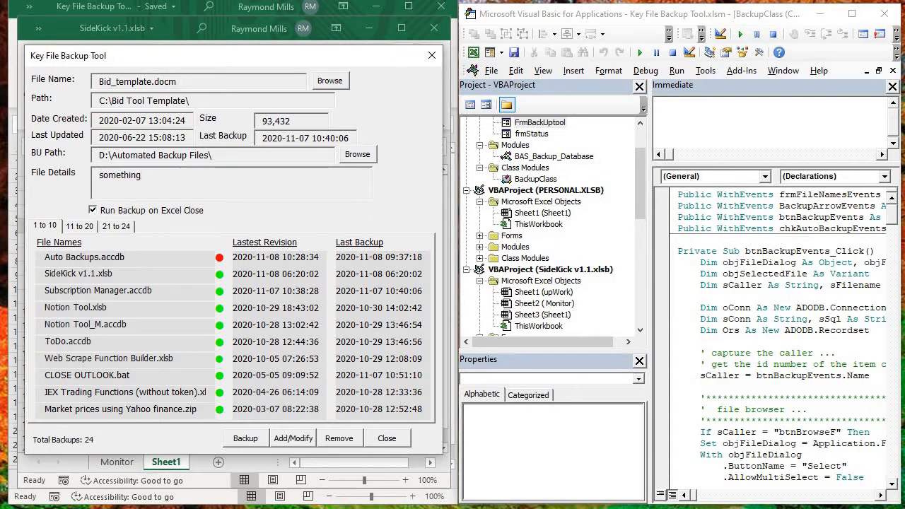
text(...)
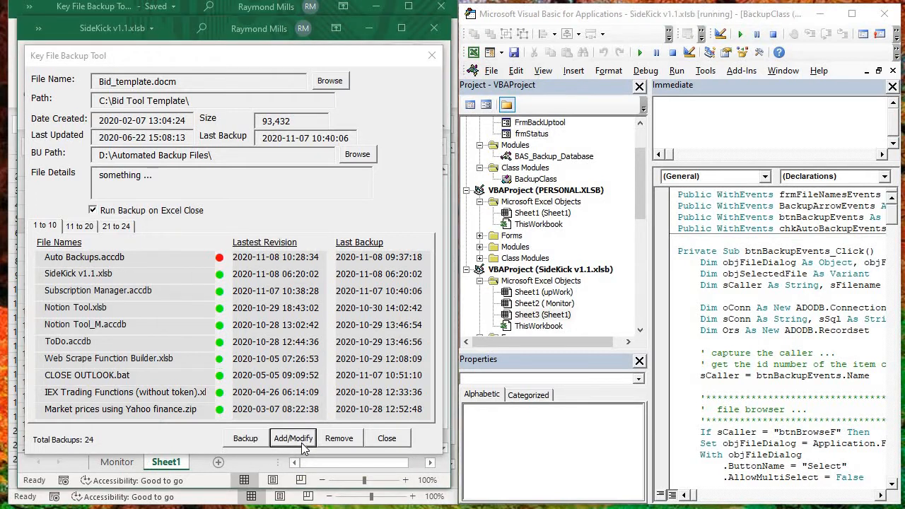
Add Bid_template.docm to the backup list and show its details.
click(292, 438)
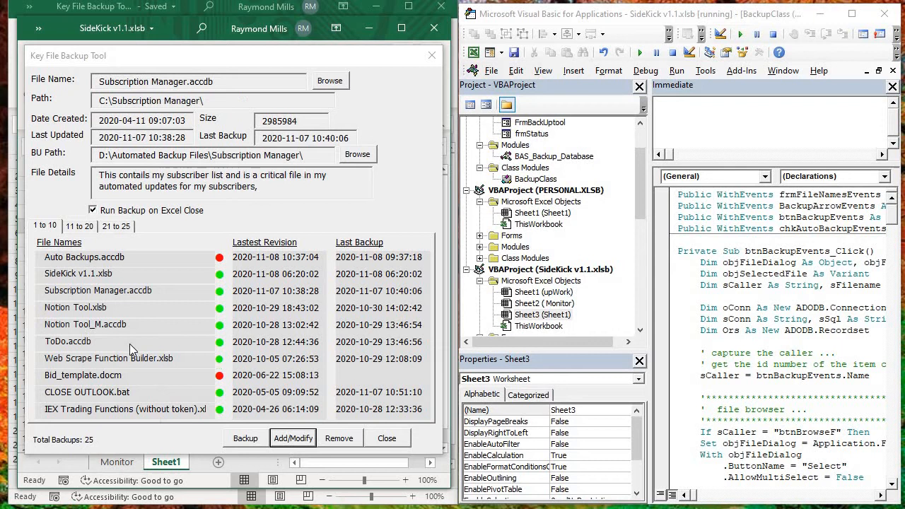
click(82, 375)
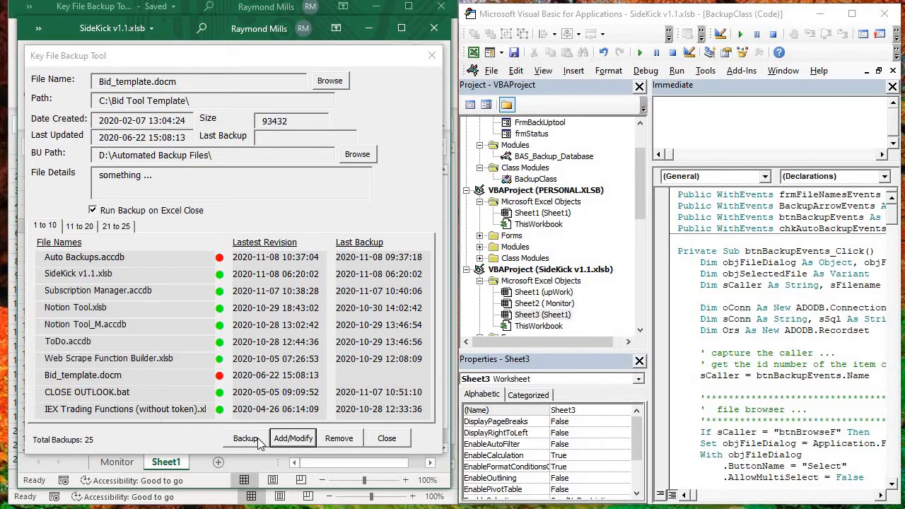
Run a backup so every listed file shows green status.
click(246, 438)
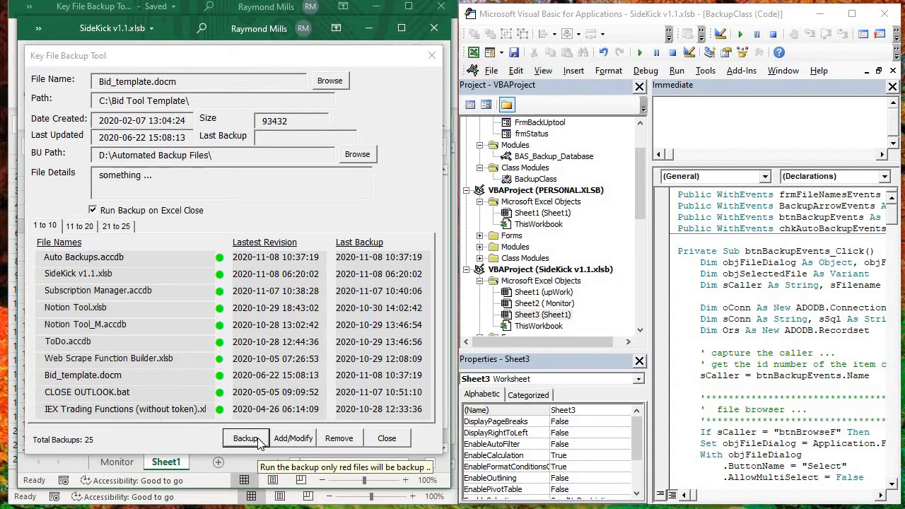
mouse_move(128, 9)
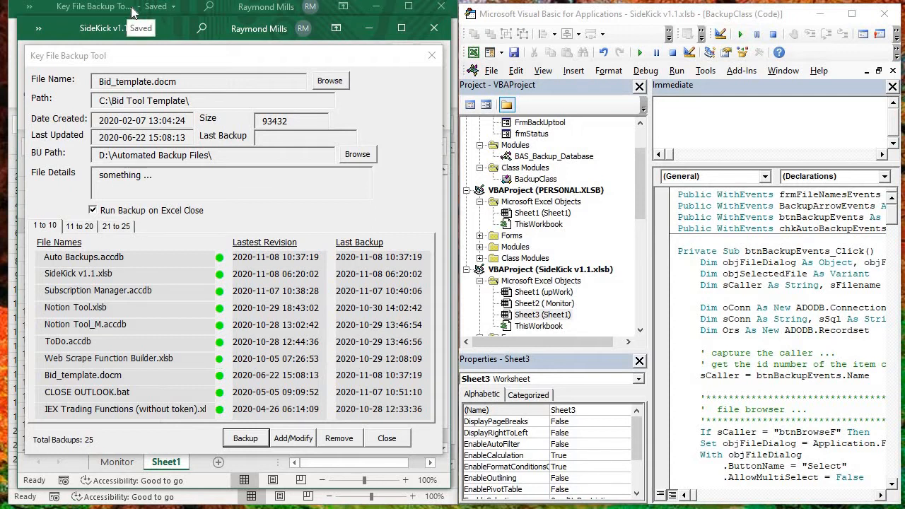
click(107, 359)
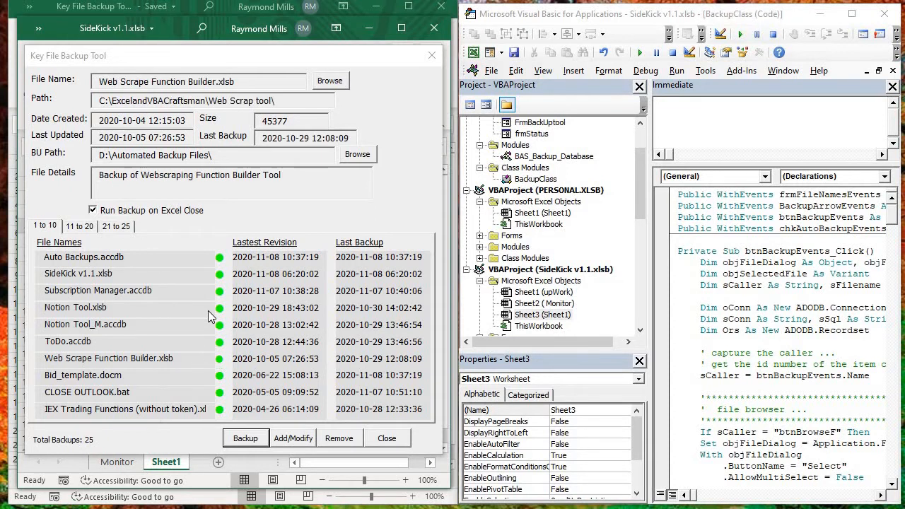
click(77, 275)
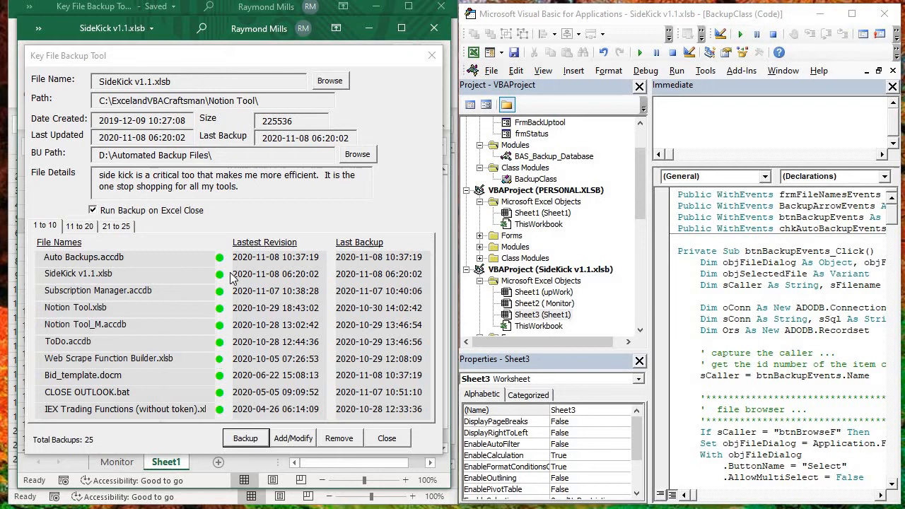
click(74, 307)
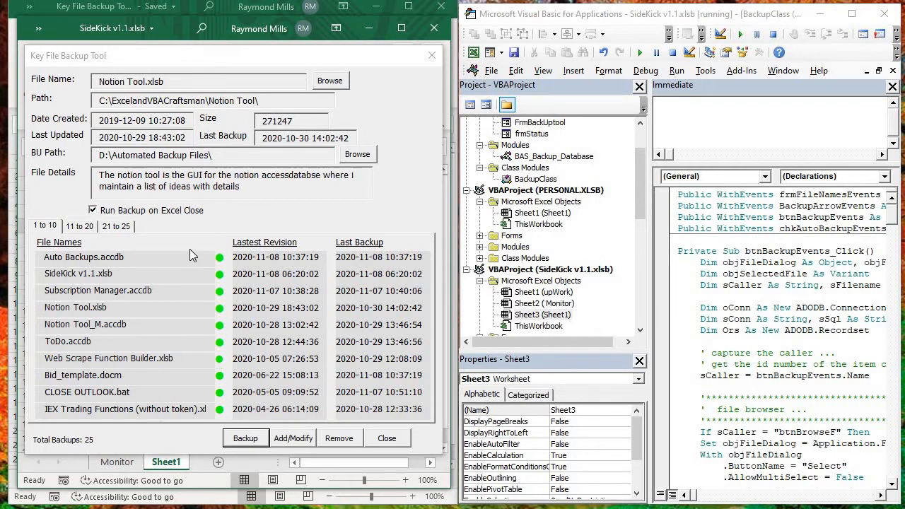
click(84, 257)
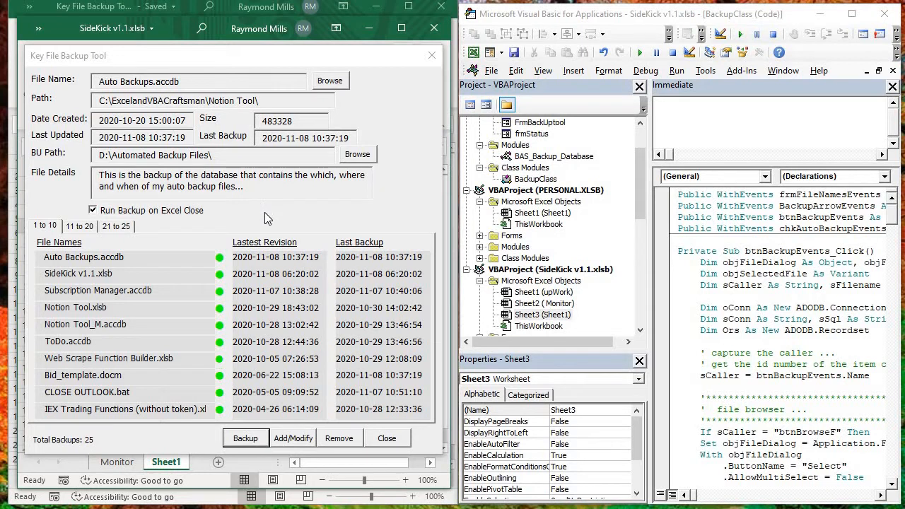
mouse_move(324, 154)
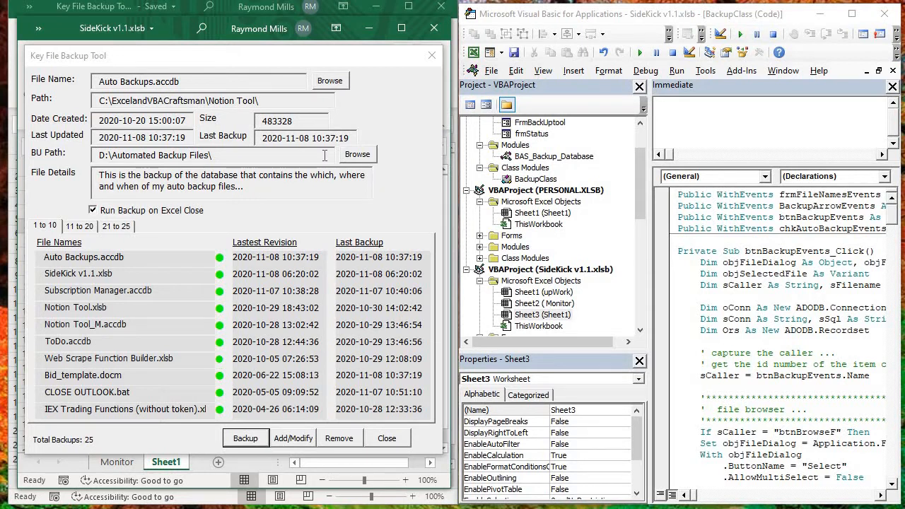
mouse_move(283, 252)
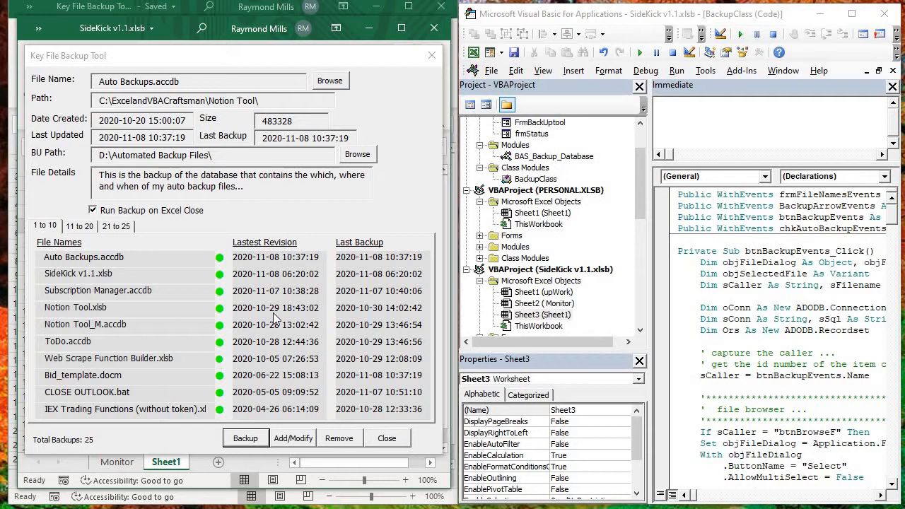
mouse_move(263, 207)
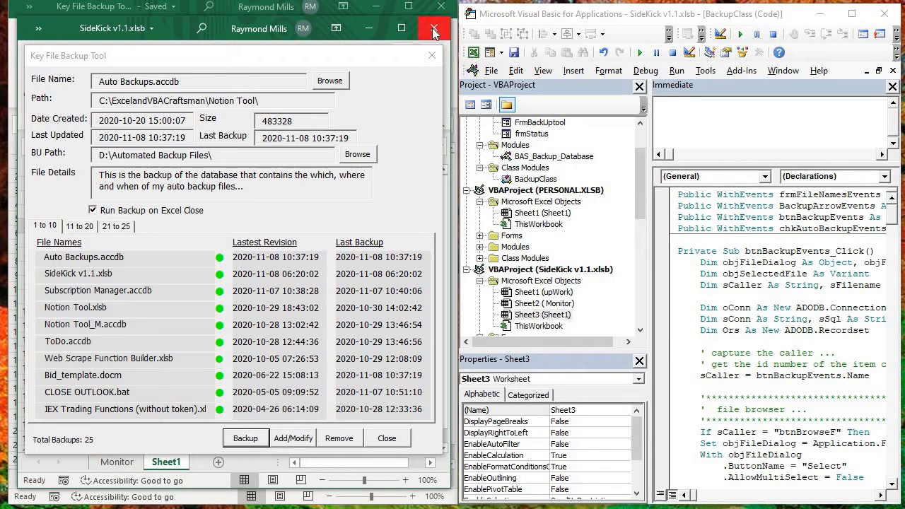
mouse_move(434, 28)
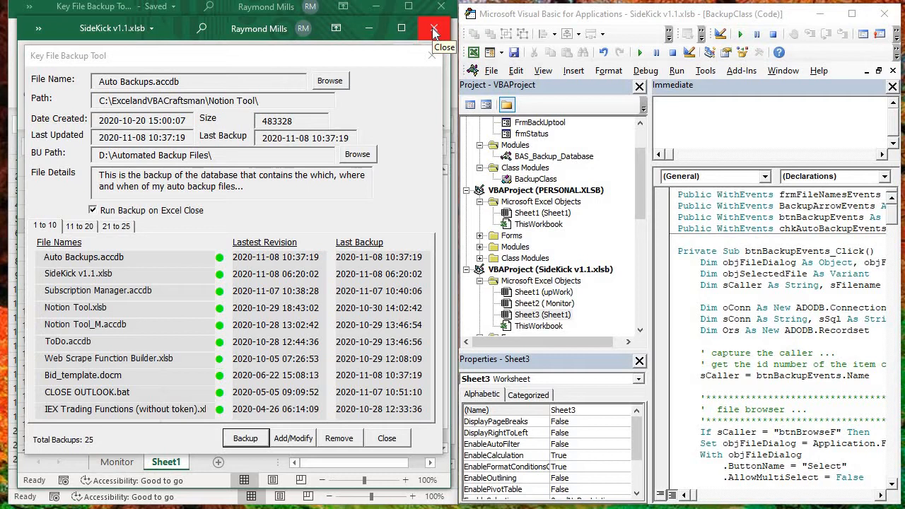
Close the SideKick workbook to trigger the automatic backup-on-close.
click(245, 438)
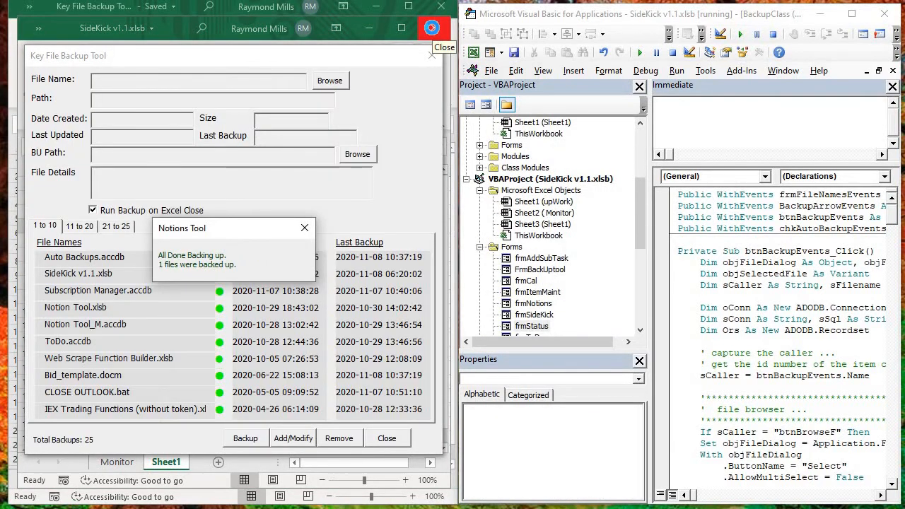
Dismiss the 'All Done Backing up' message reporting one file backed up.
click(305, 226)
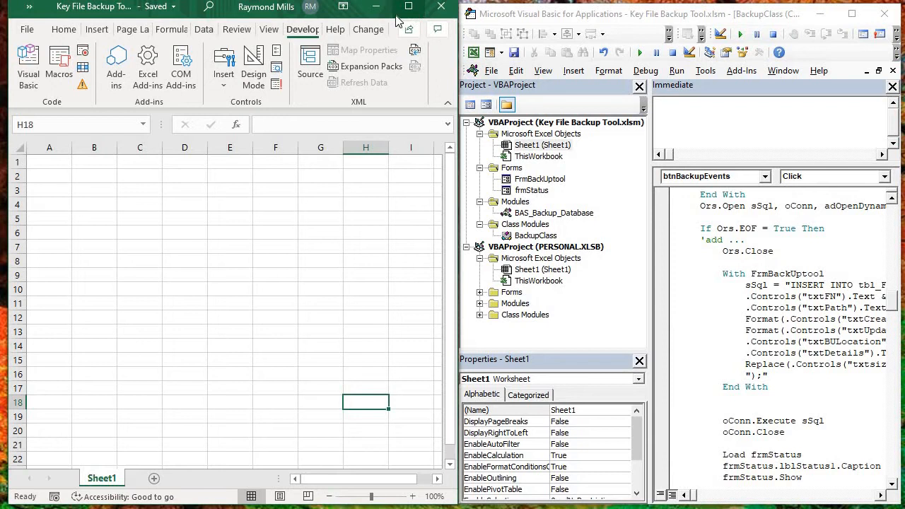
mouse_move(268, 28)
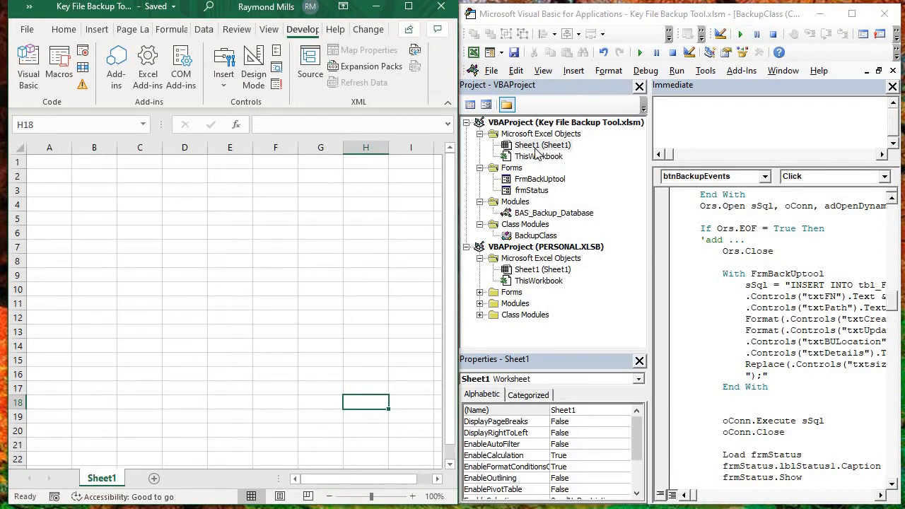
mouse_move(594, 252)
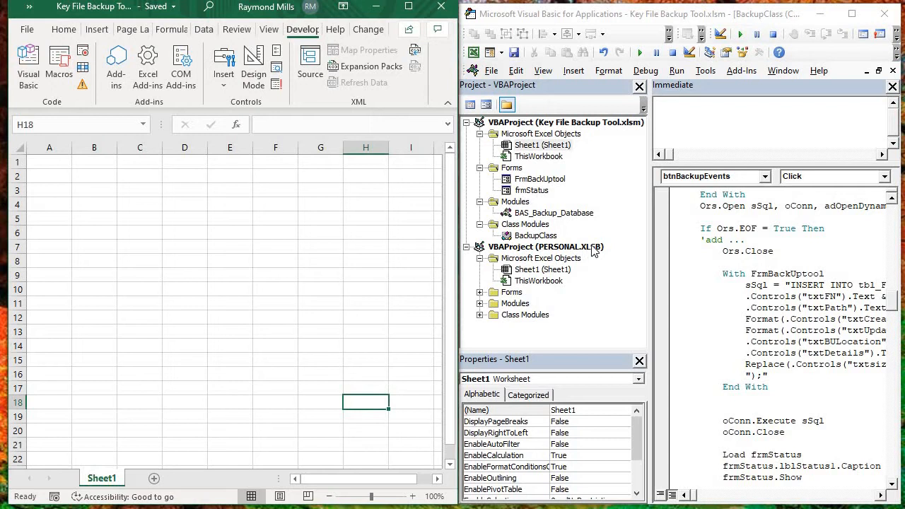
mouse_move(537, 280)
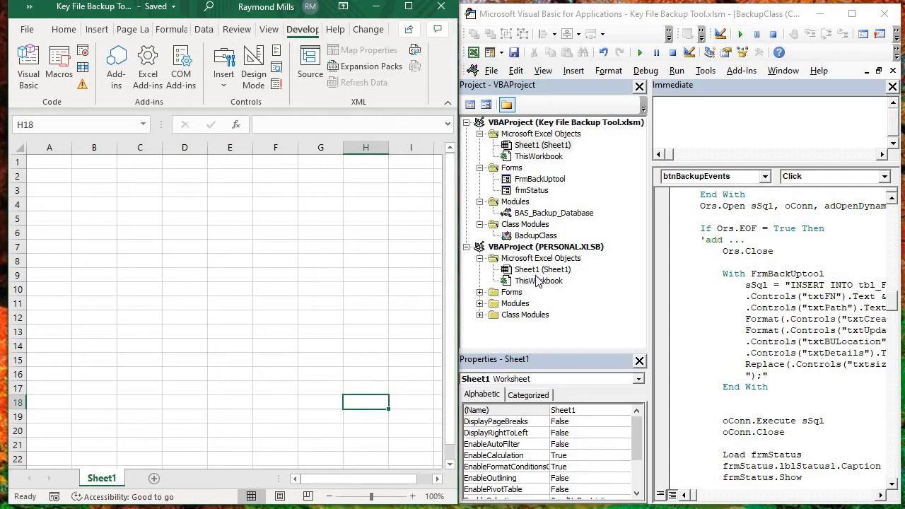
View PERSONAL.XLSB's Workbook_Open code, then bring up the Key File Backup Tool form.
double_click(538, 280)
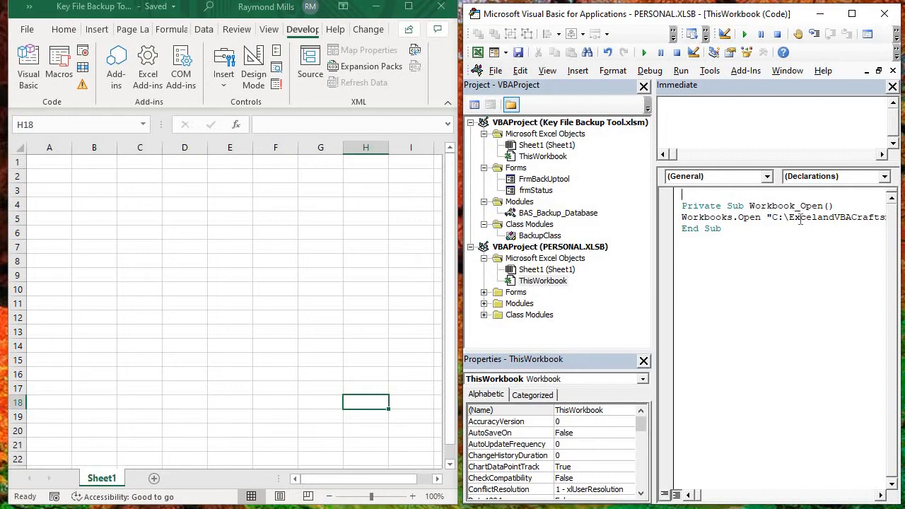
mouse_move(184, 257)
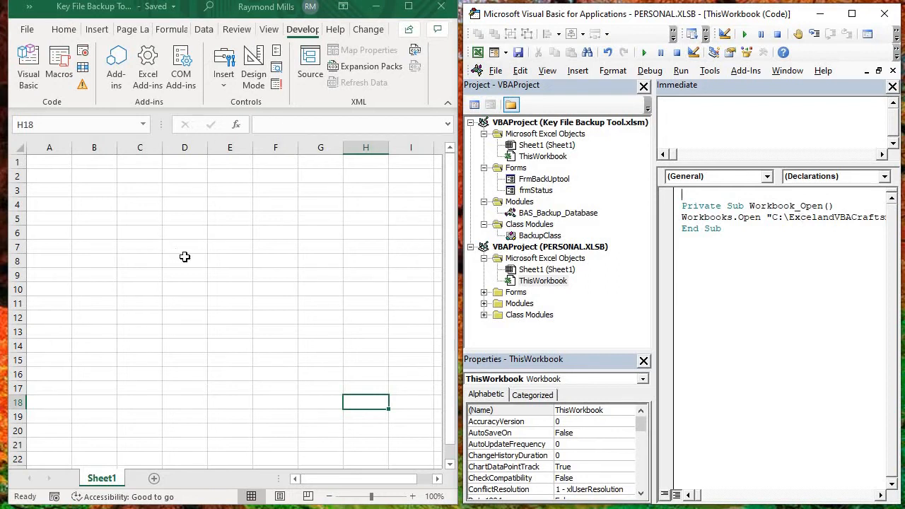
mouse_move(232, 209)
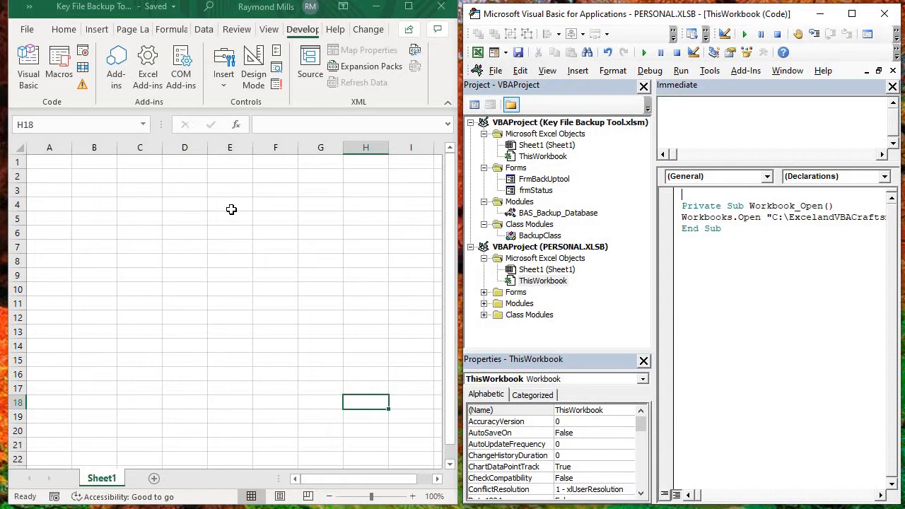
mouse_move(164, 245)
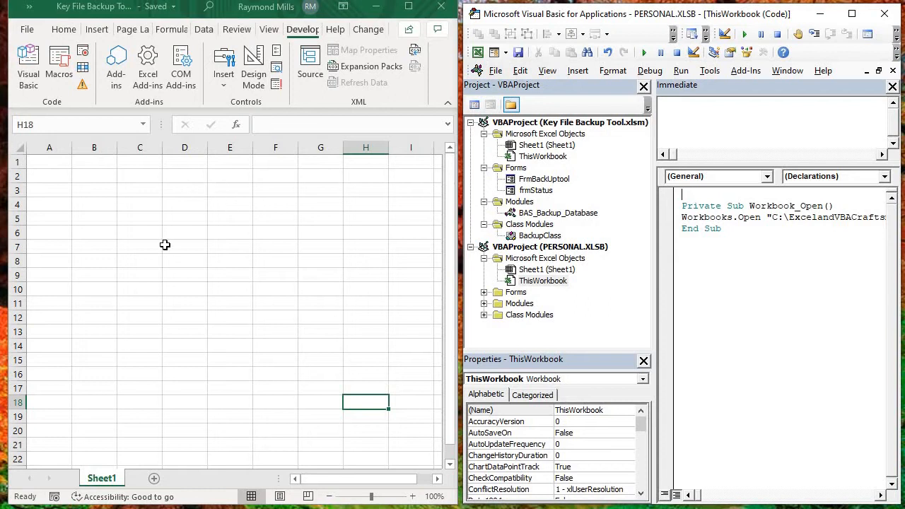
mouse_move(185, 333)
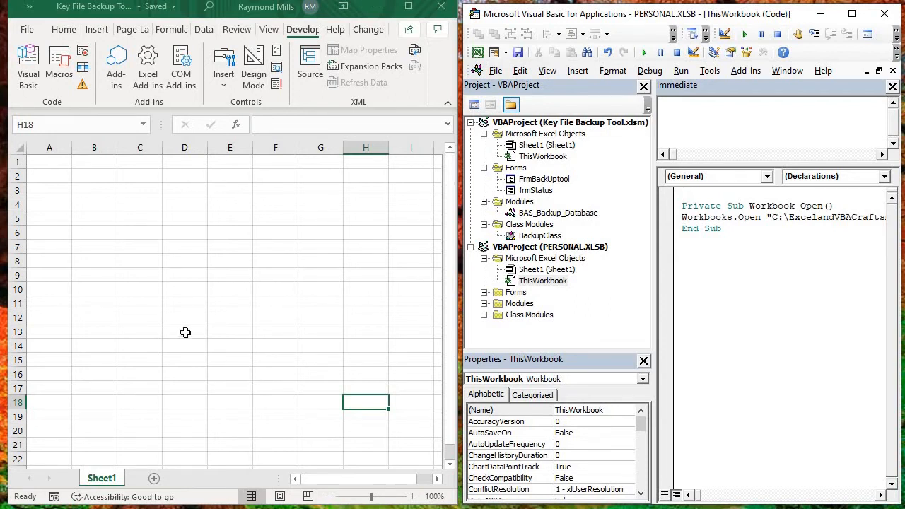
mouse_move(144, 273)
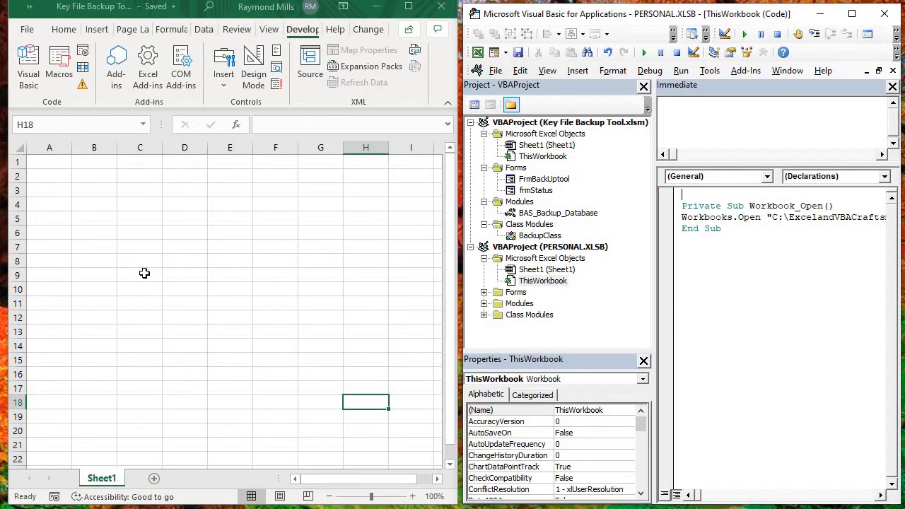
click(139, 274)
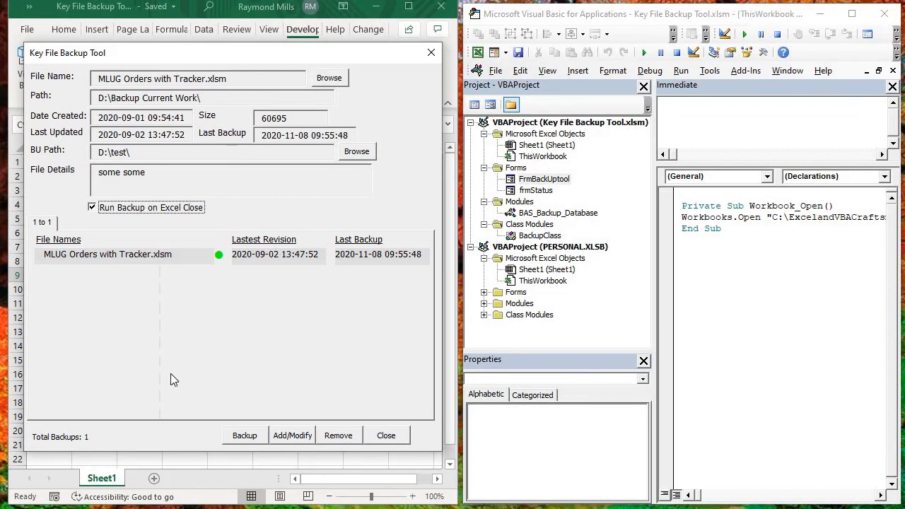
mouse_move(417, 78)
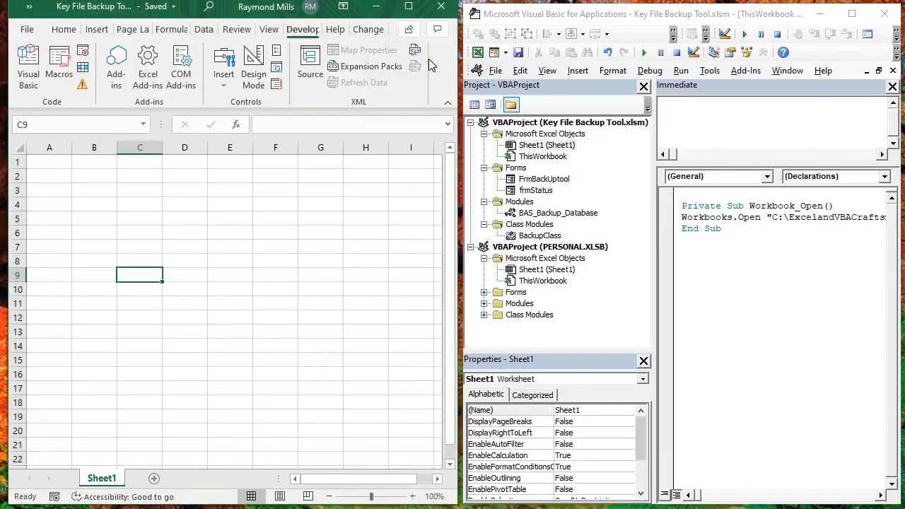
Close the Key File Backup Tool workbook without saving changes.
click(441, 5)
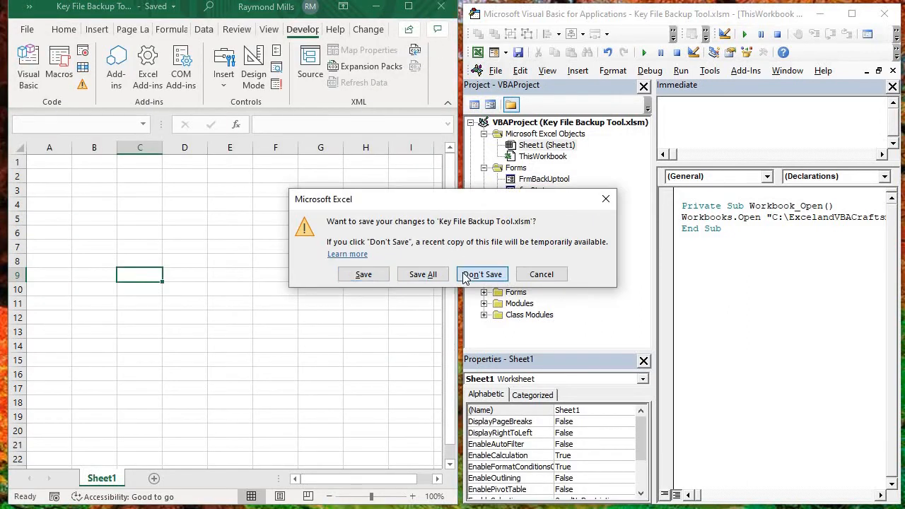
click(480, 275)
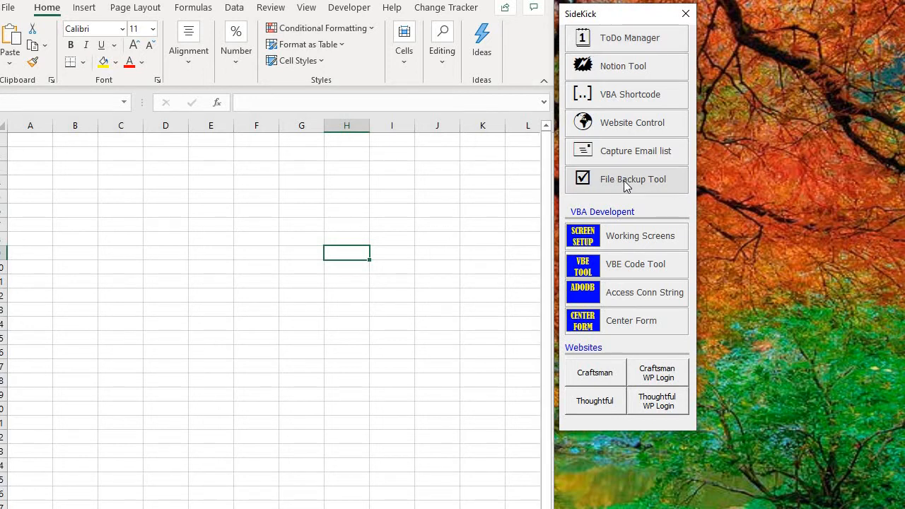
Show CLOSE OUTLOOK.bat's details in the Key File Backup Tool opened from SideKick.
click(633, 178)
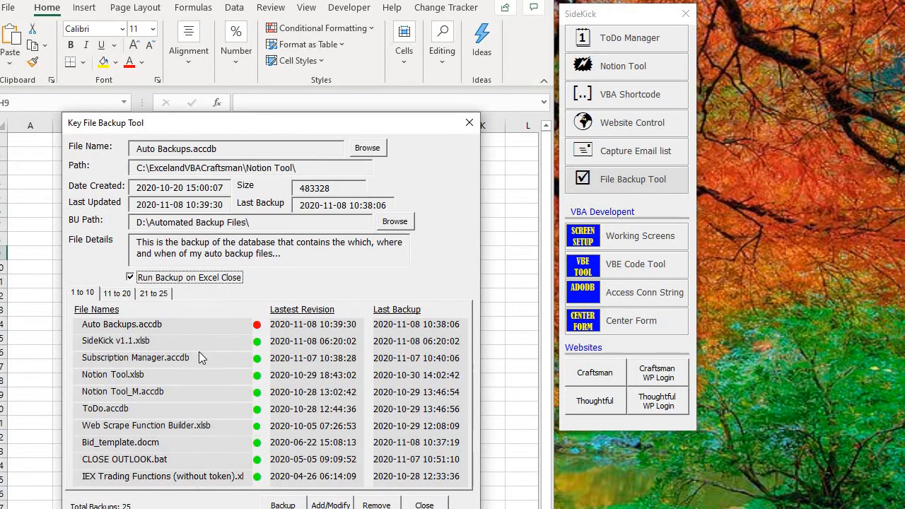
click(116, 340)
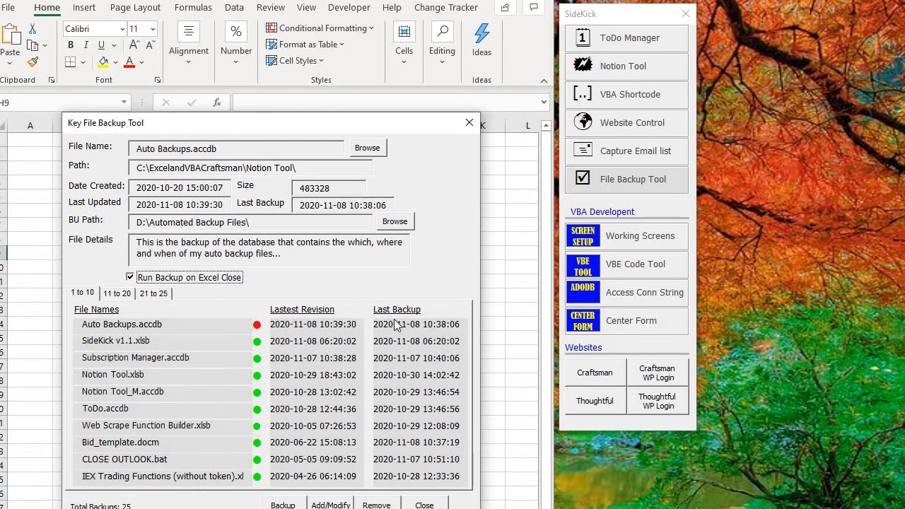
mouse_move(512, 198)
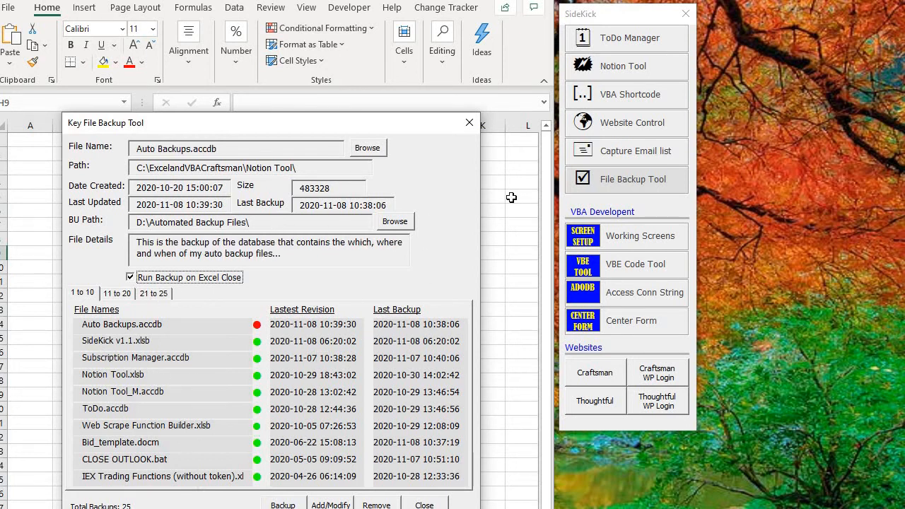
mouse_move(432, 255)
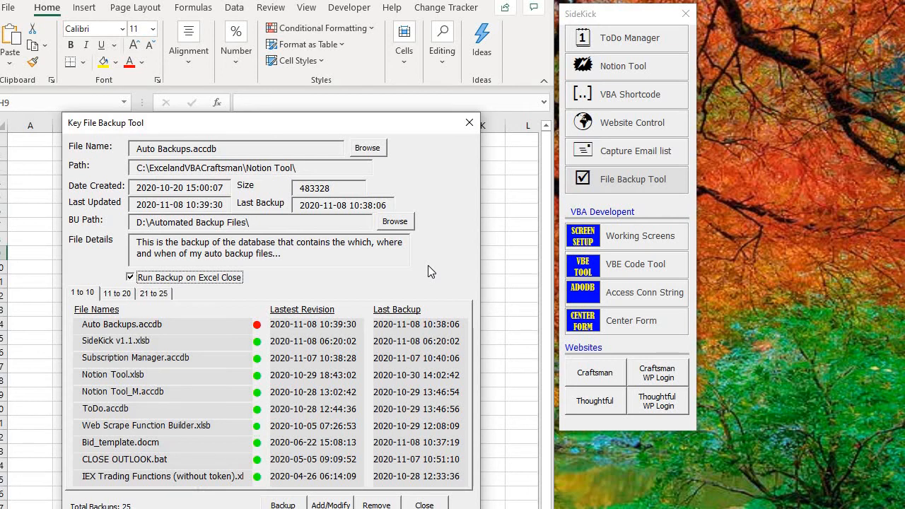
click(125, 458)
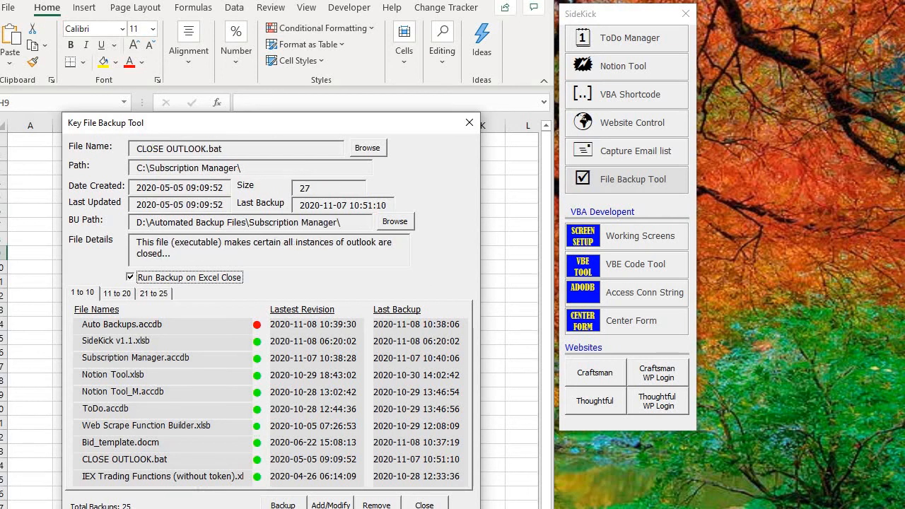